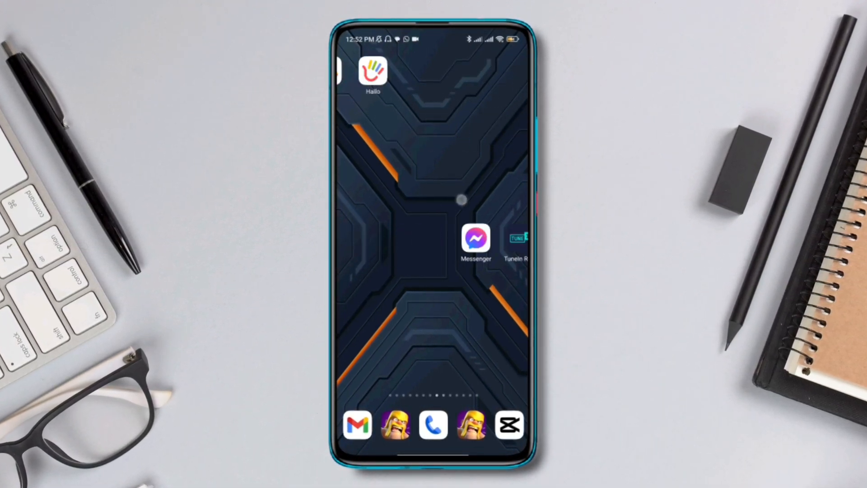
Open Settings from the home page and scroll down past Battery and Apps.
scroll(left, 3)
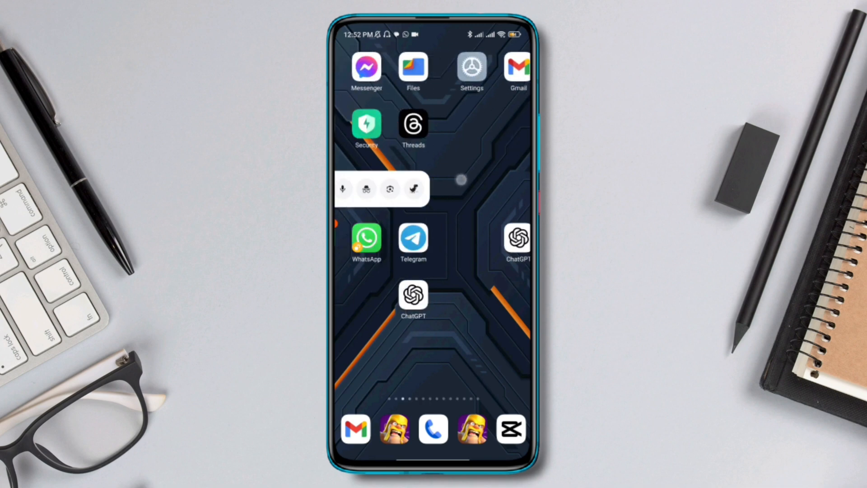
click(471, 68)
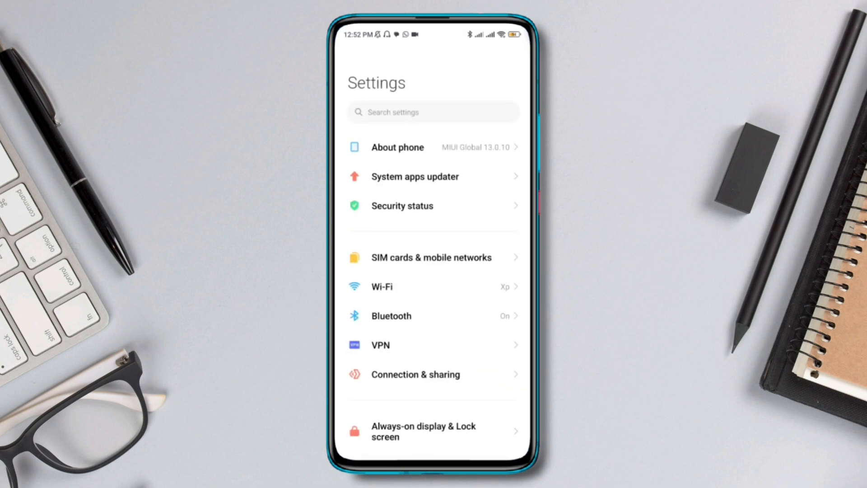
scroll(down, 3)
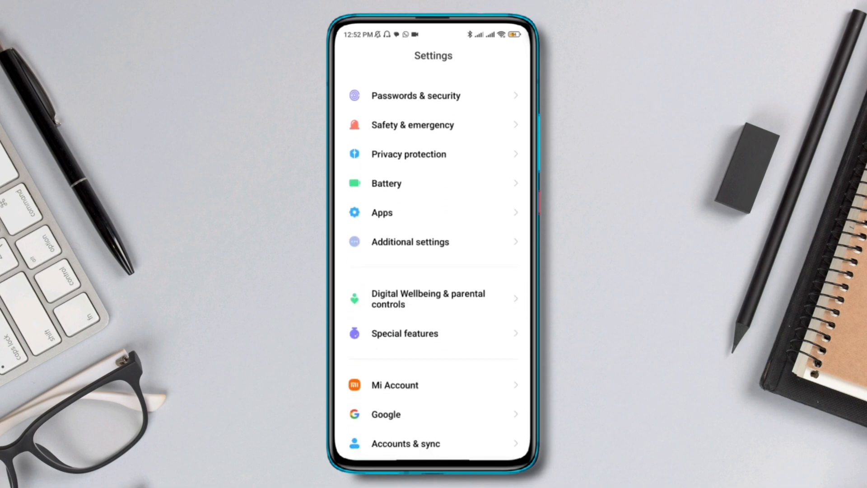
Go through Privacy protection and Special permissions to Display over other apps.
click(408, 153)
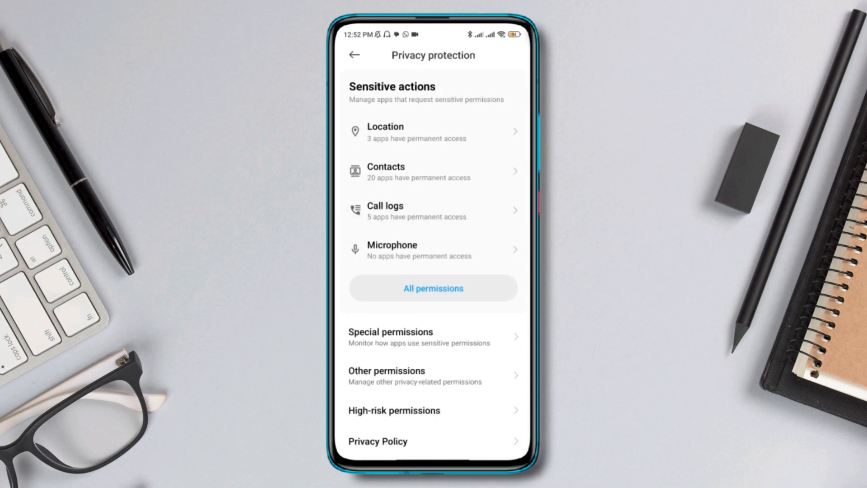
click(419, 337)
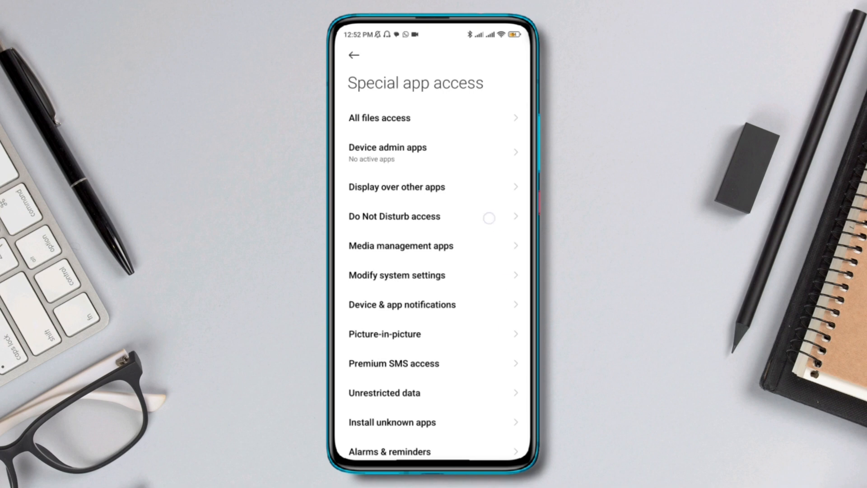
click(396, 187)
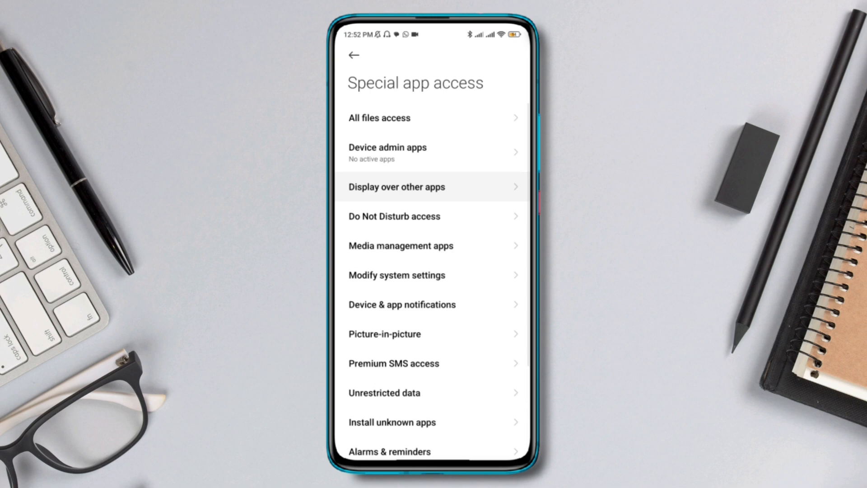
Pick Messenger, switch on Allow display over other apps, and leave the permission screen.
click(396, 187)
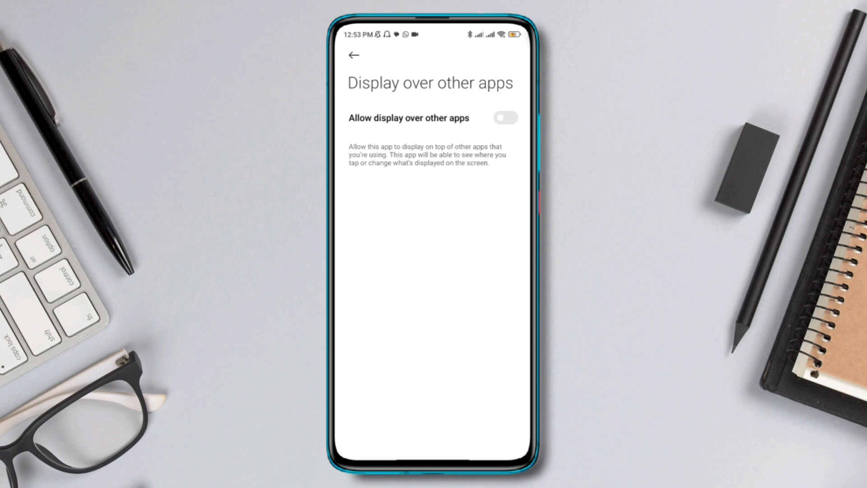
click(504, 118)
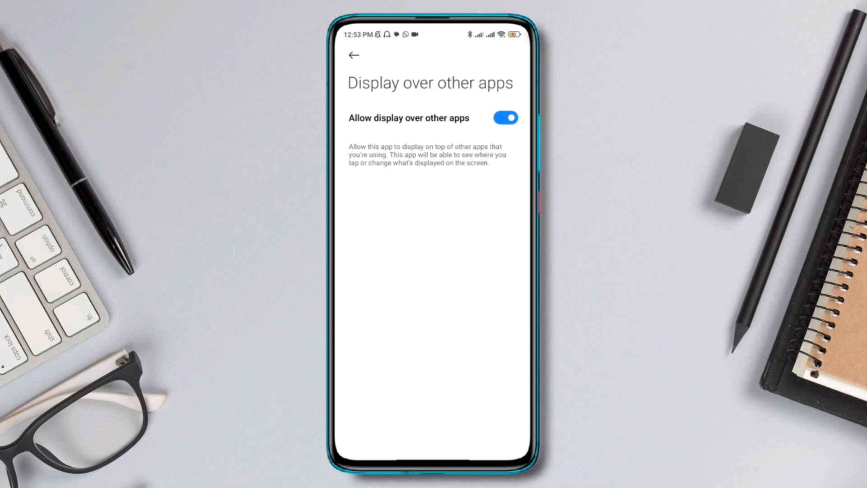
click(353, 55)
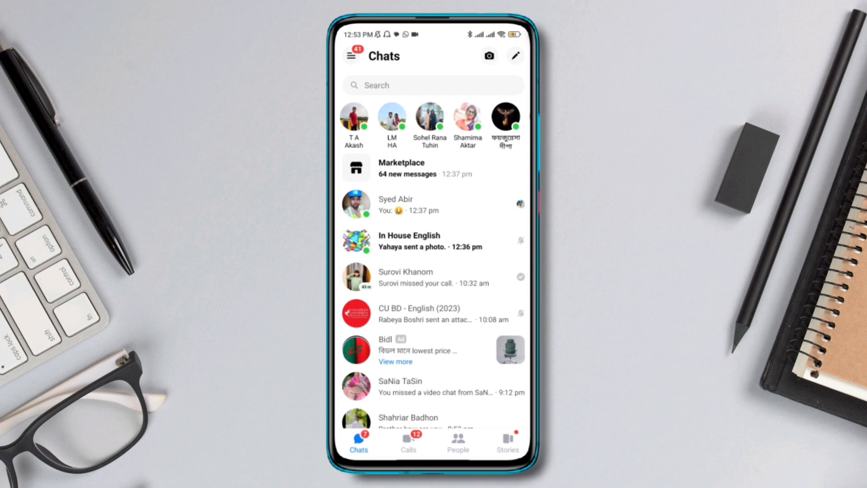
Open Messenger's Me settings page and scroll down toward the Chat heads toggle.
click(352, 55)
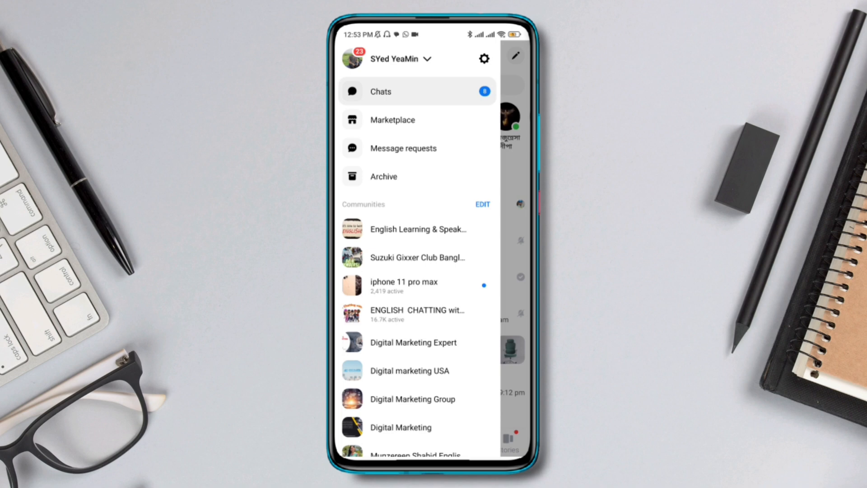
click(387, 59)
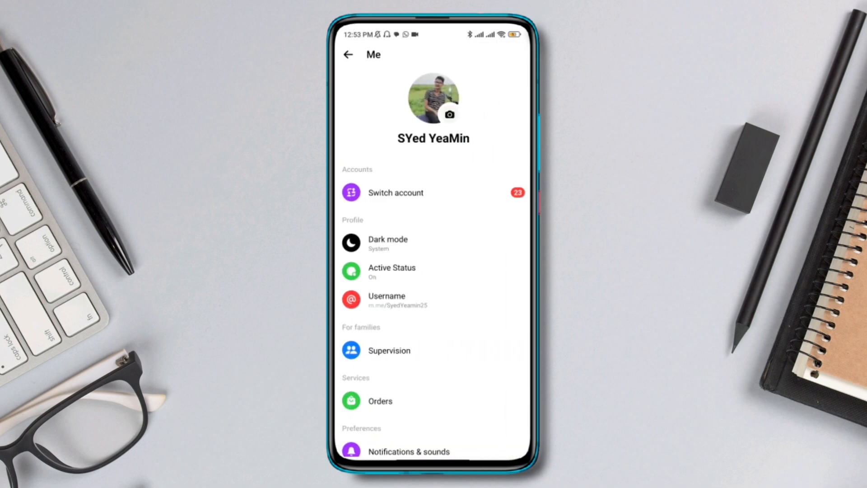
scroll(down, 3)
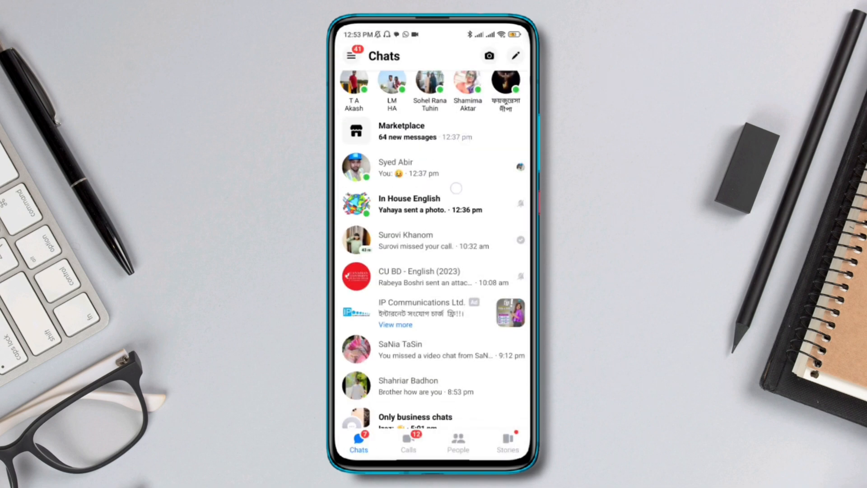
Open a contact's conversation, then return home so its chat head bubble appears.
click(405, 240)
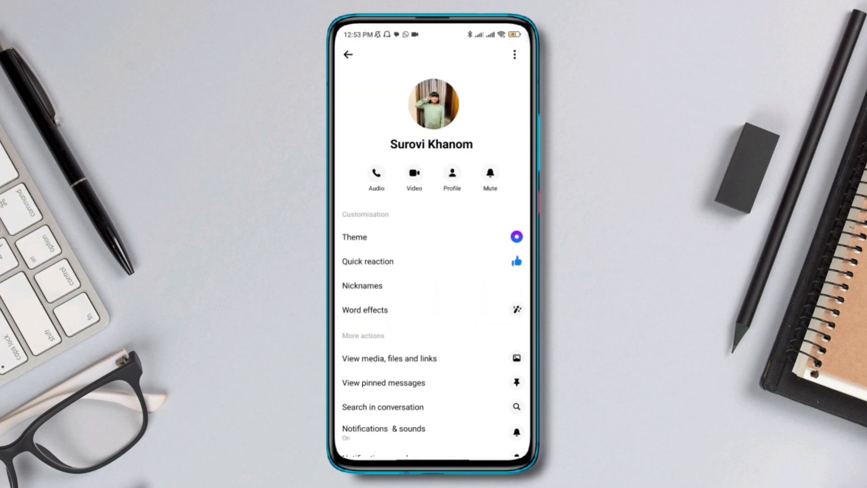
click(514, 54)
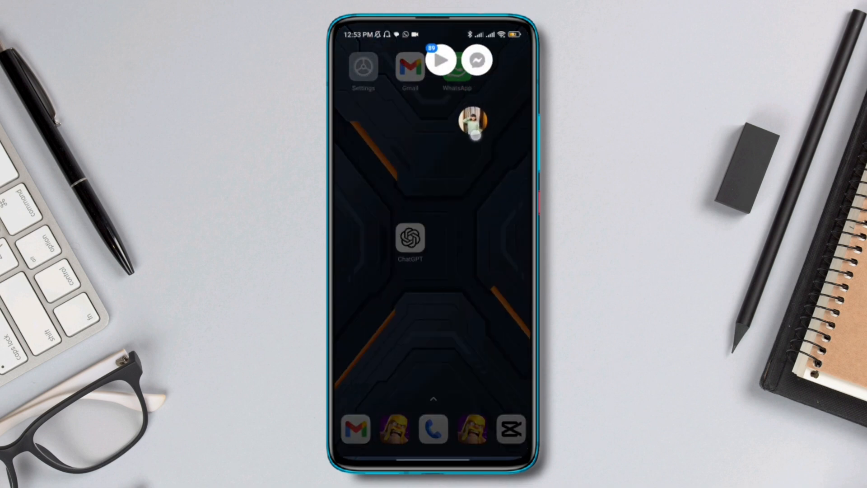
Drag the Messenger chat head bubble against the left edge of the home screen.
click(474, 122)
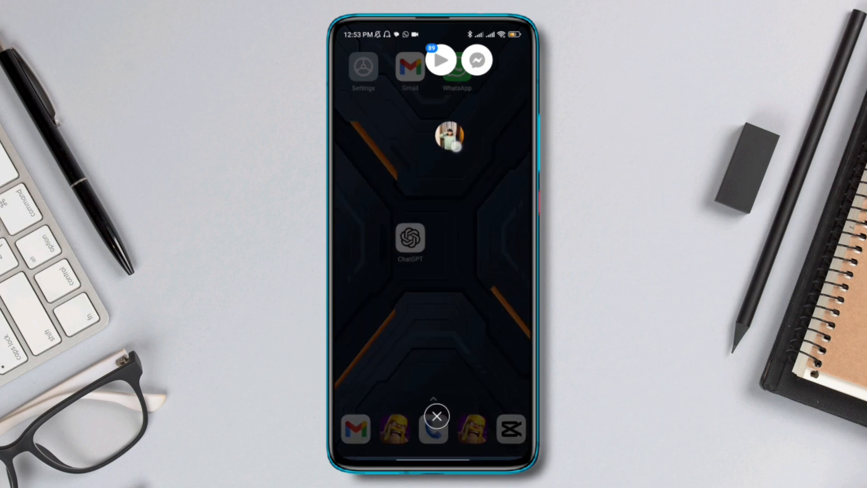
click(448, 135)
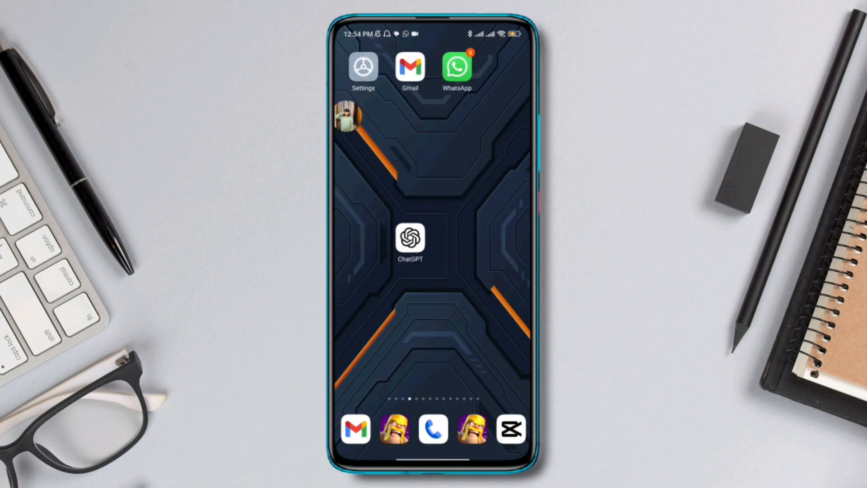
Swipe through three home screen pages with the chat head still floating.
scroll(left, 3)
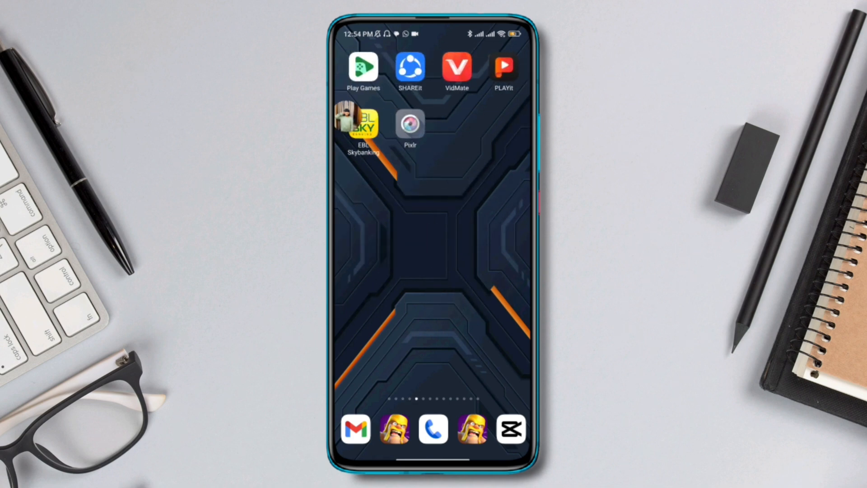
scroll(left, 3)
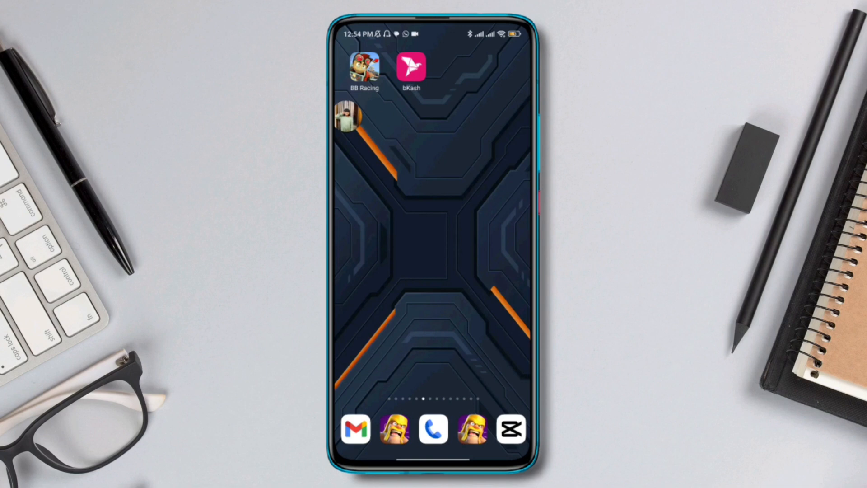
scroll(left, 3)
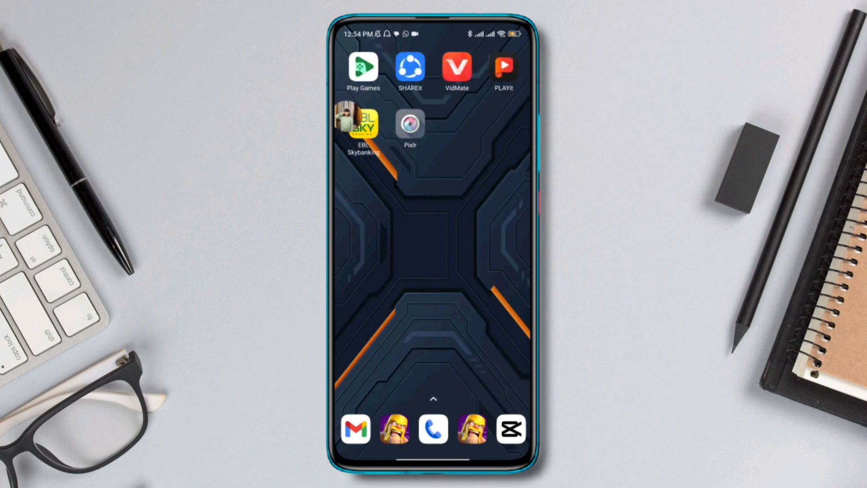